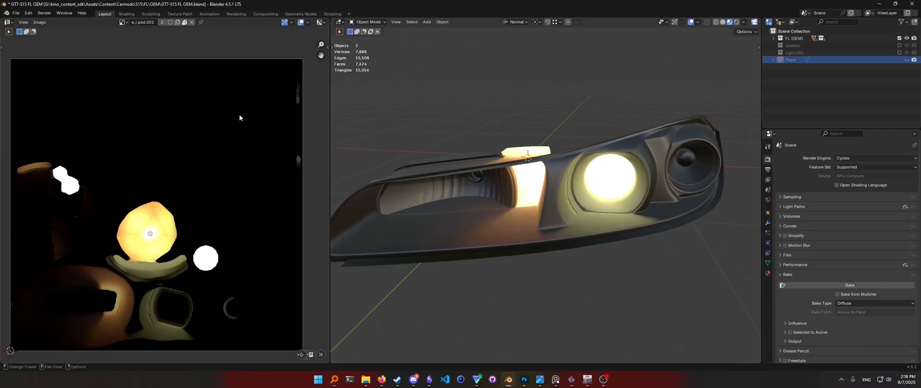
mouse_move(90, 272)
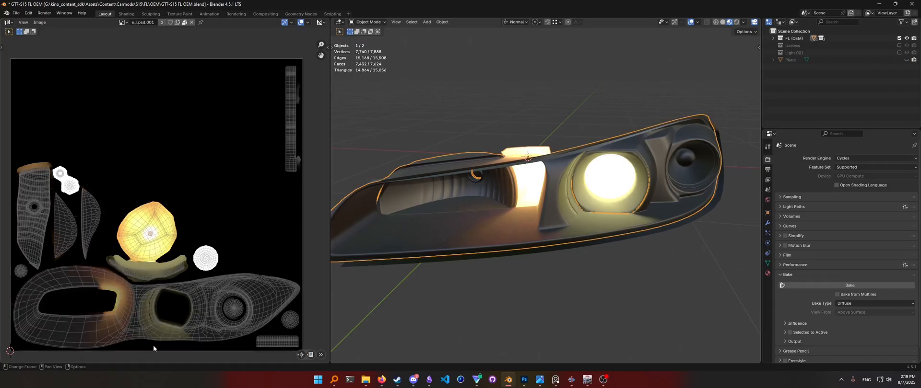
mouse_move(510, 213)
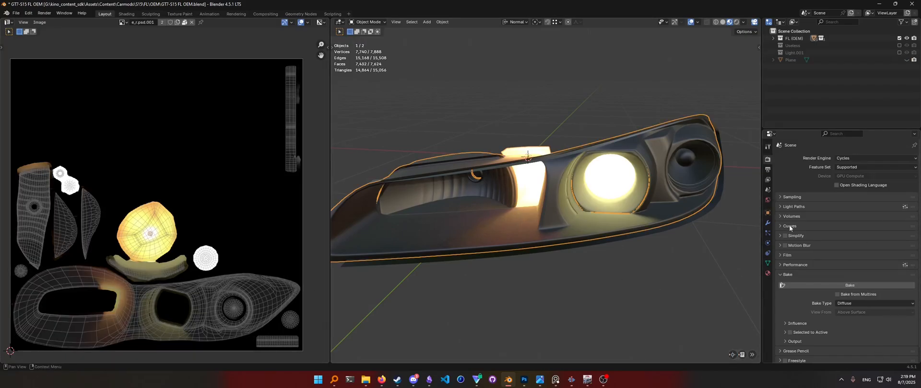
In Photoshop, toggle Group 2's visibility to compare the tinted emissive texture with the grayscale bake
left_click(523, 380)
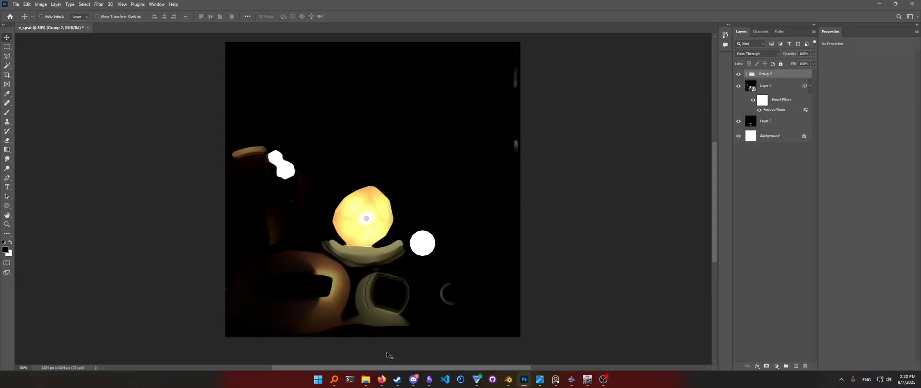
left_click(738, 73)
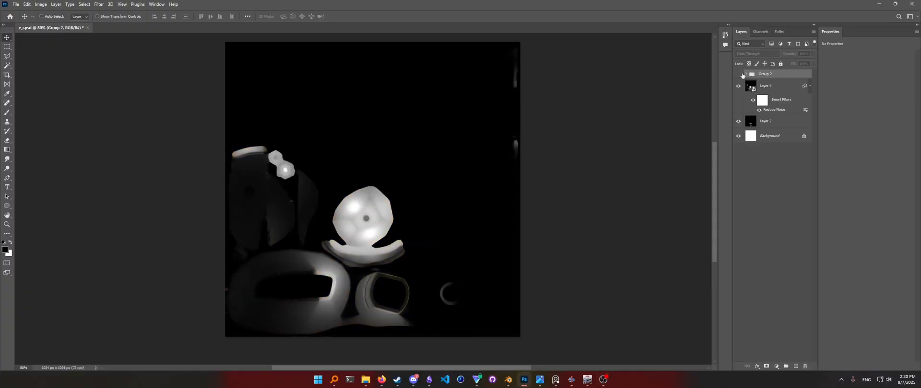
left_click(739, 74)
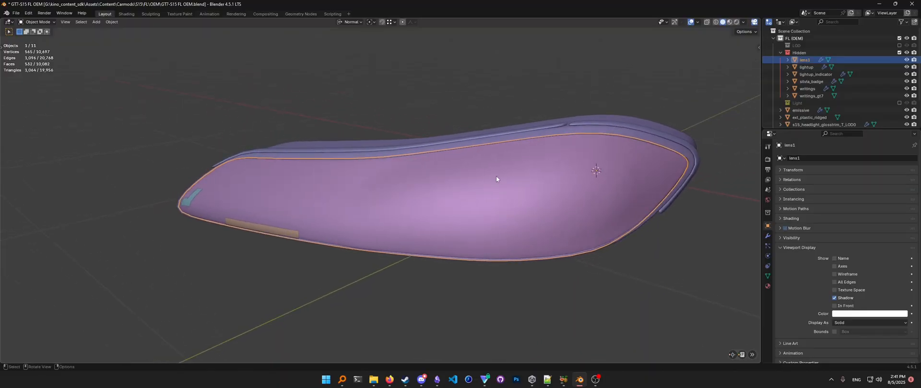
Orbit around the lens cover and hide the lens collection in the Outliner
left_click_drag(496, 179, 455, 181)
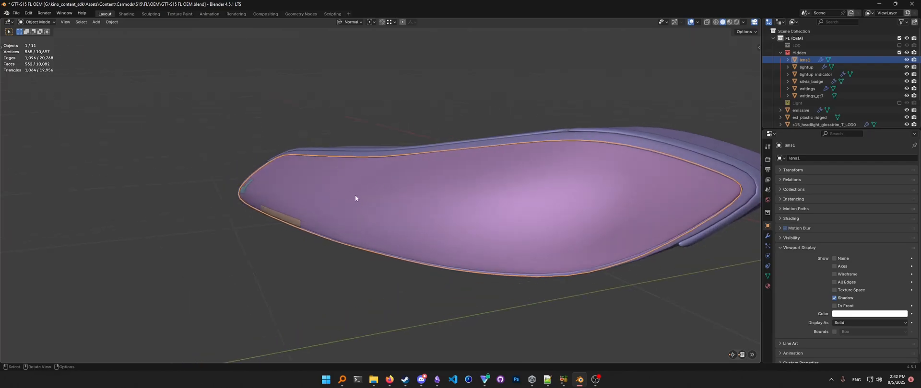
left_click_drag(355, 198, 547, 146)
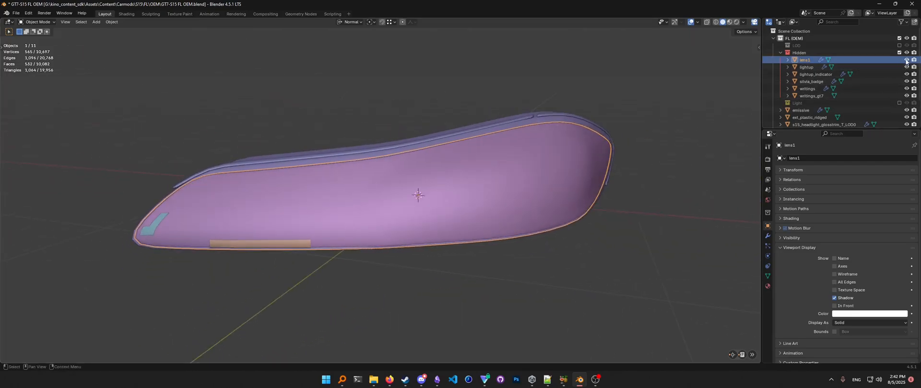
left_click(906, 60)
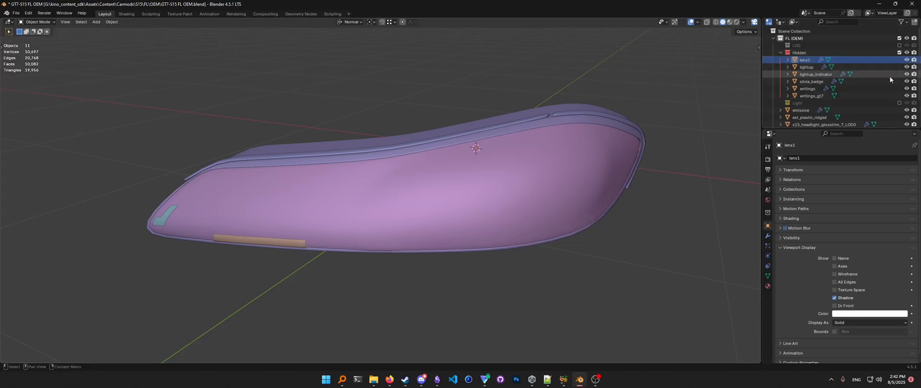
left_click(780, 52)
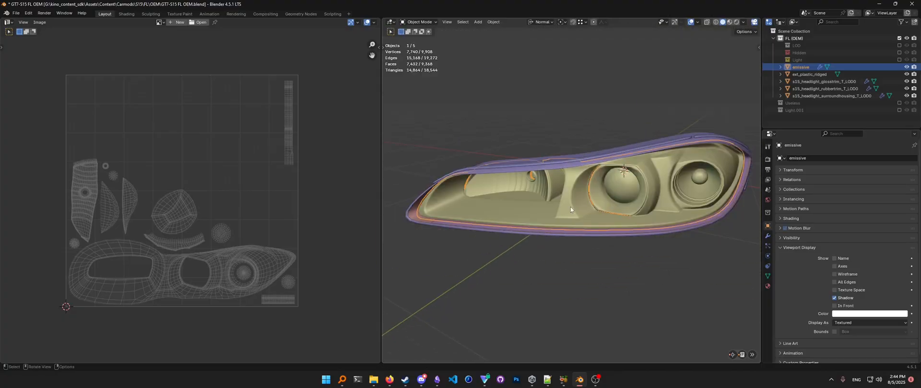
Enter Edit Mode on the emissive mesh and run UV Select Overlap
key("Tab")
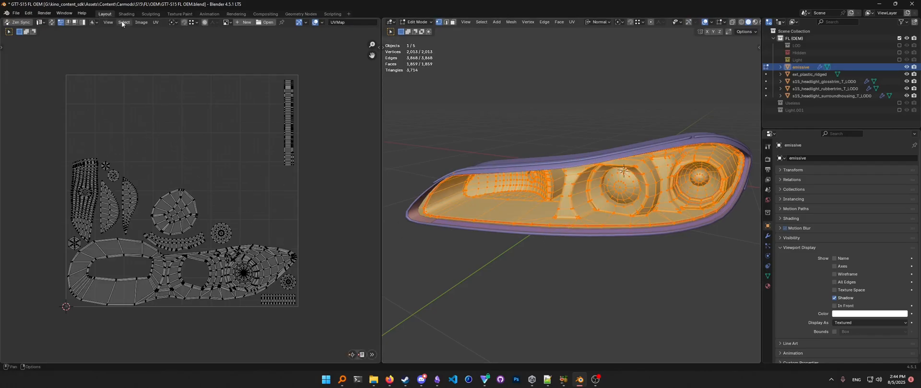
left_click(123, 22)
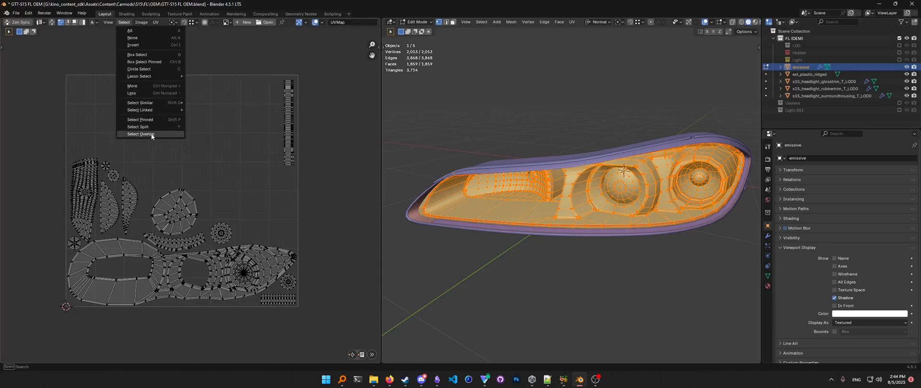
left_click(141, 134)
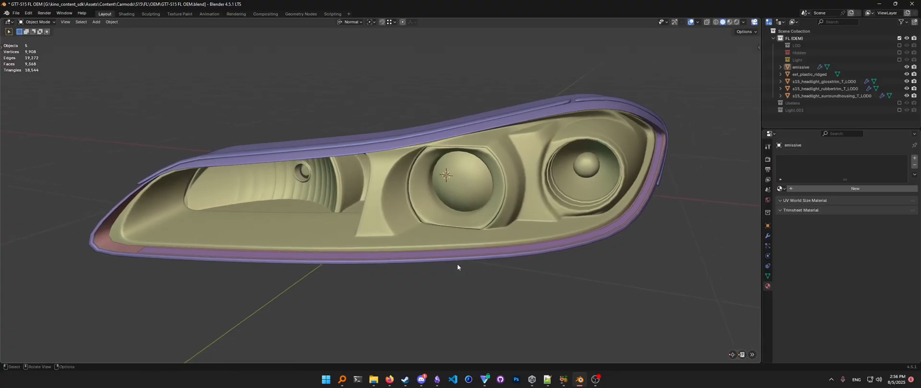
mouse_move(508, 205)
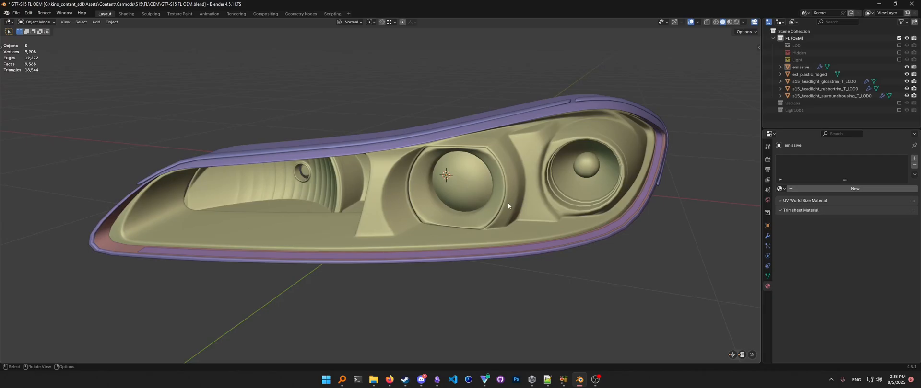
mouse_move(834, 178)
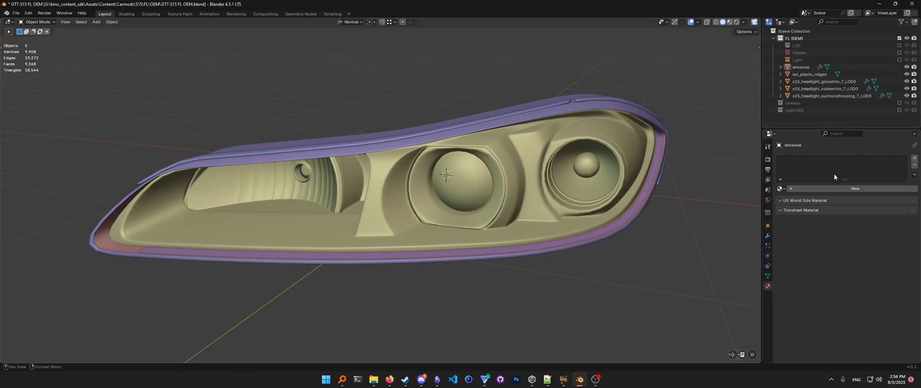
Create Material.002 for the emissive mesh, briefly linking and then removing a Normal Map
left_click(854, 188)
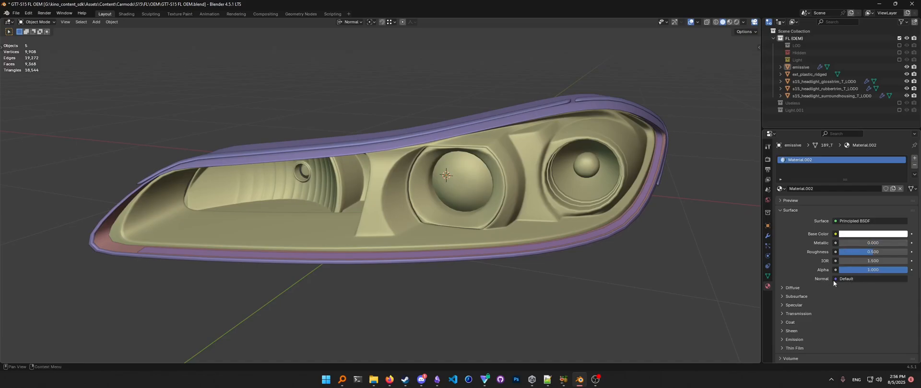
left_click(834, 279)
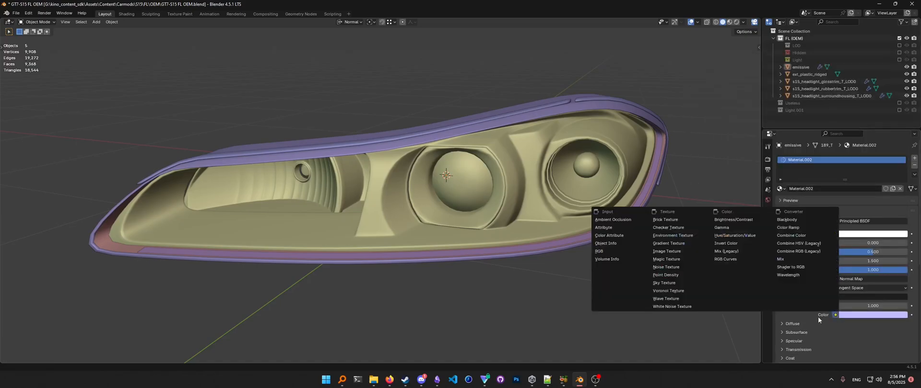
left_click(667, 252)
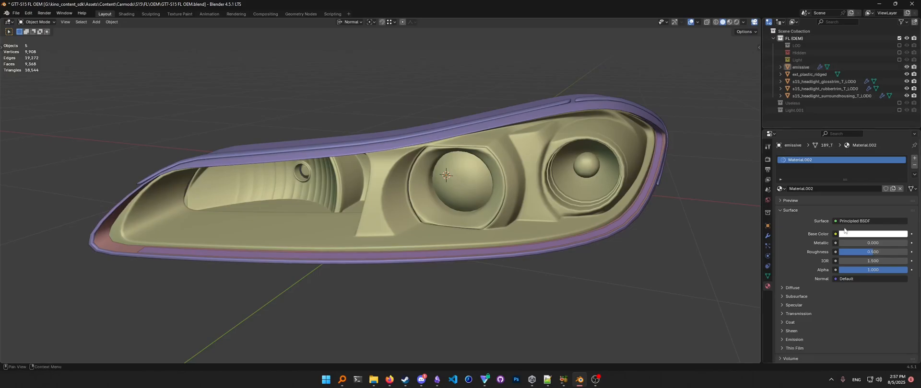
mouse_move(595, 275)
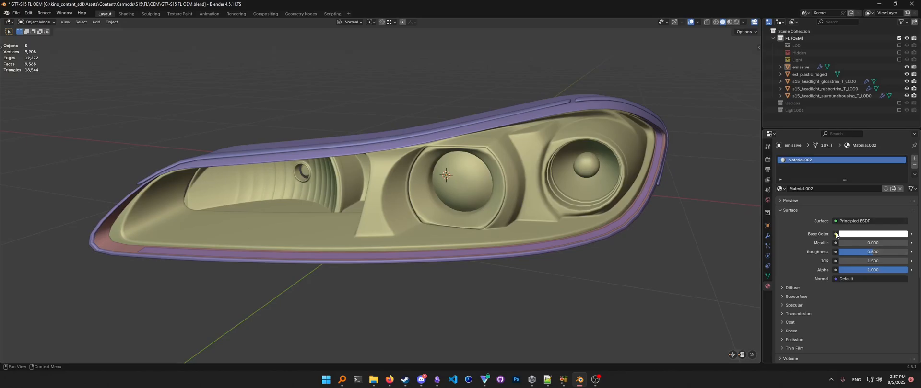
Create a blank 512 px image texture named 'diffuse' through the Base Color input
left_click(835, 233)
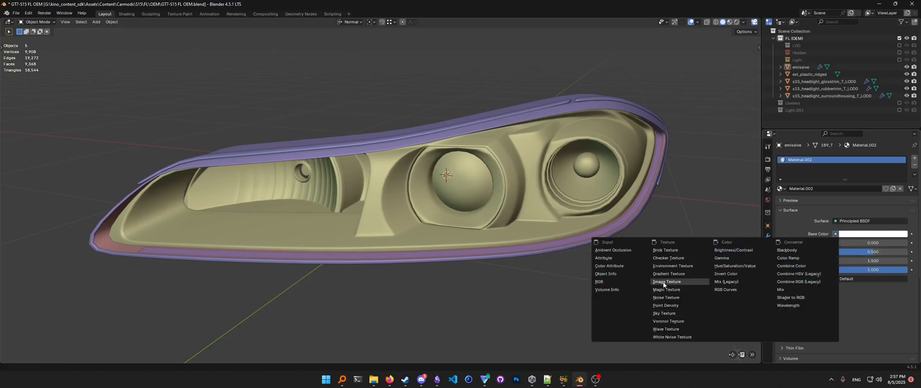
left_click(666, 282)
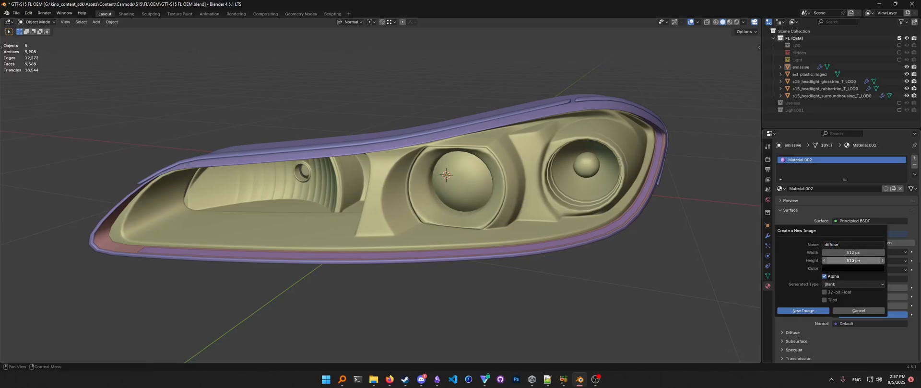
left_click(852, 260)
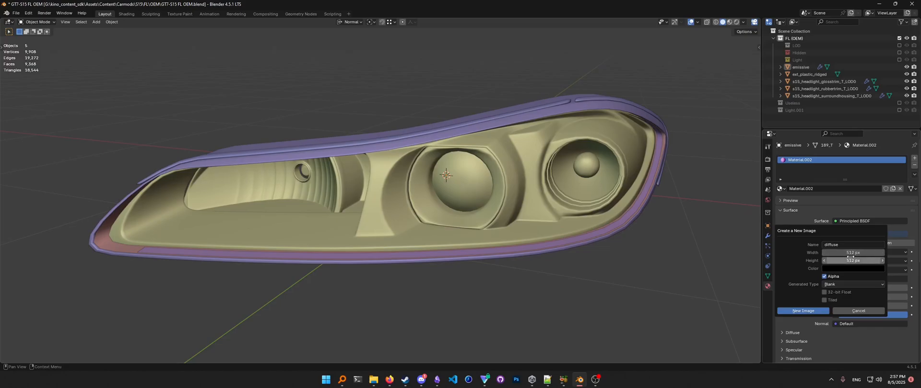
mouse_move(855, 260)
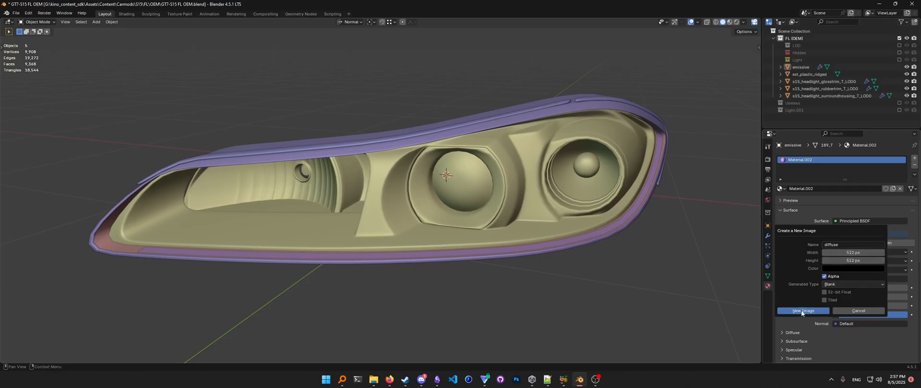
left_click(803, 311)
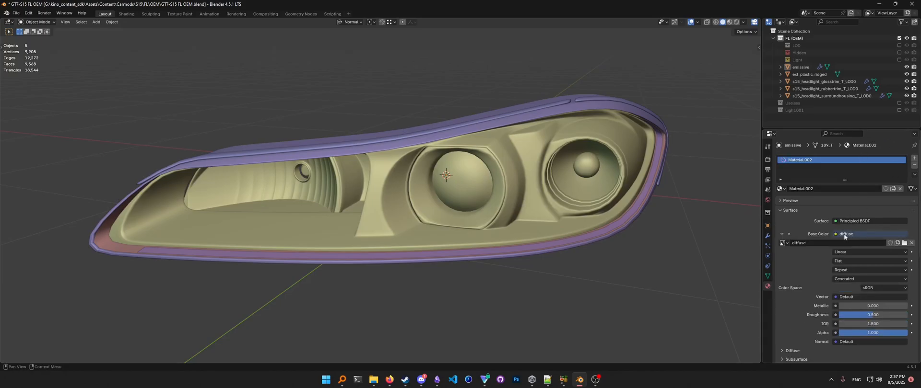
Unlink the 'diffuse' image texture from Base Color so the node sits unconnected
left_click(871, 233)
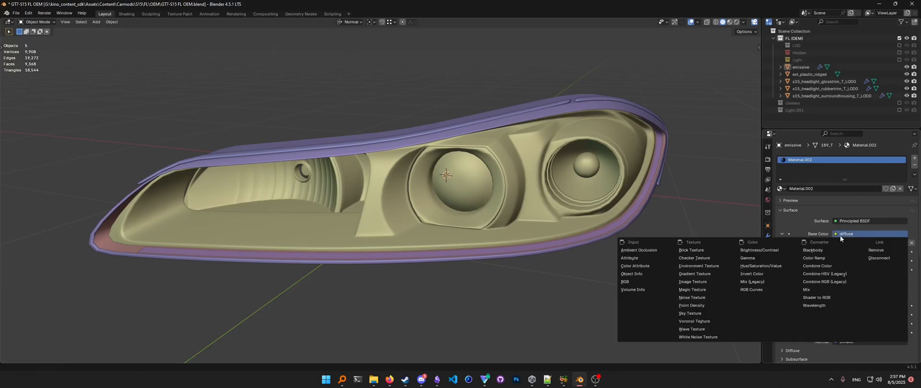
mouse_move(877, 258)
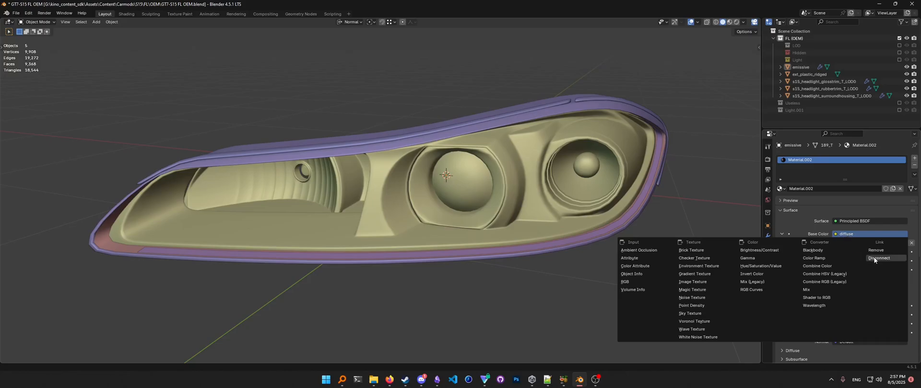
mouse_move(875, 250)
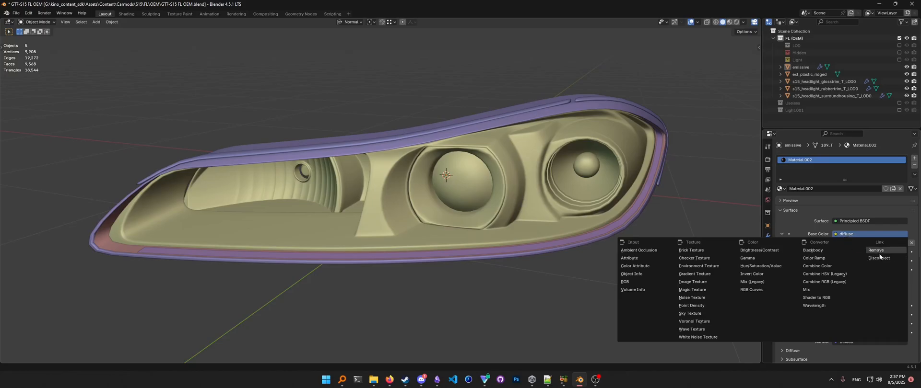
left_click(875, 250)
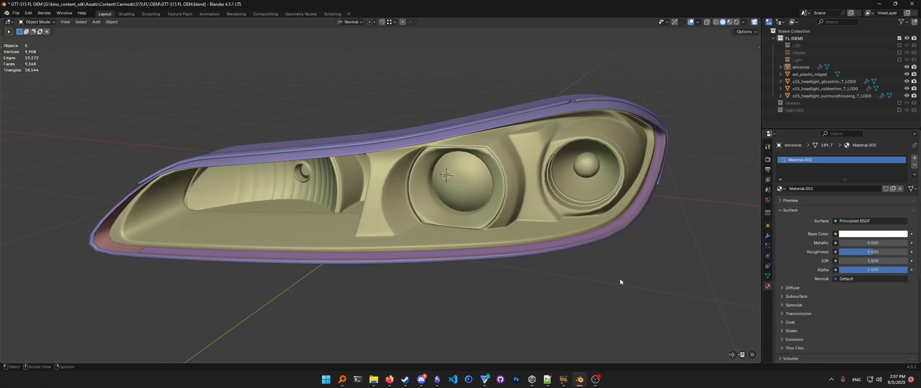
mouse_move(482, 245)
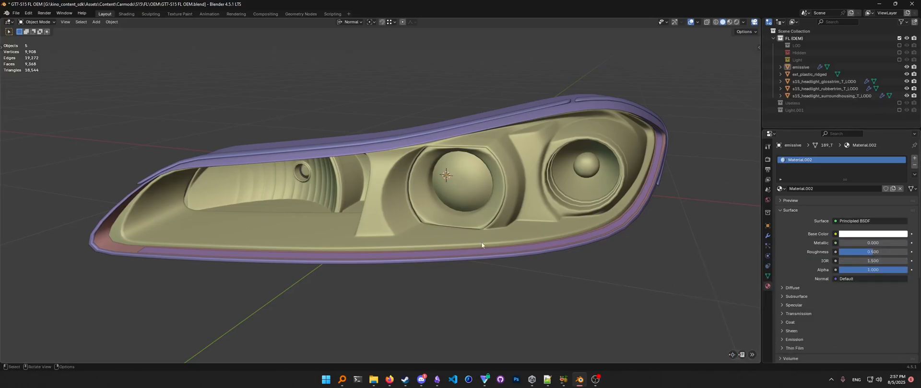
left_click(126, 13)
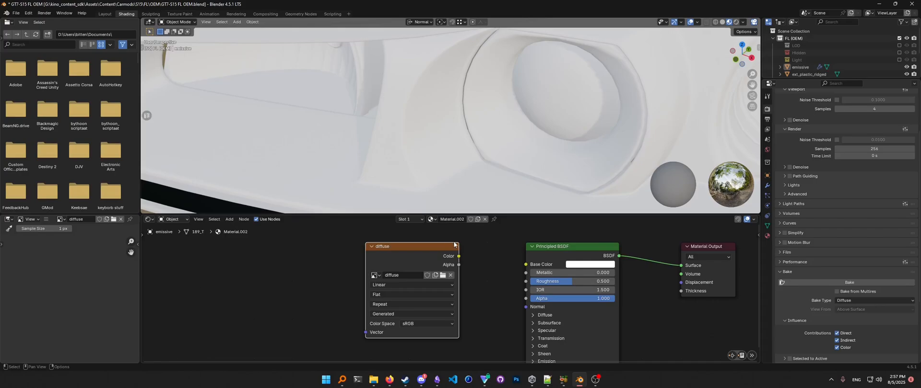
mouse_move(461, 318)
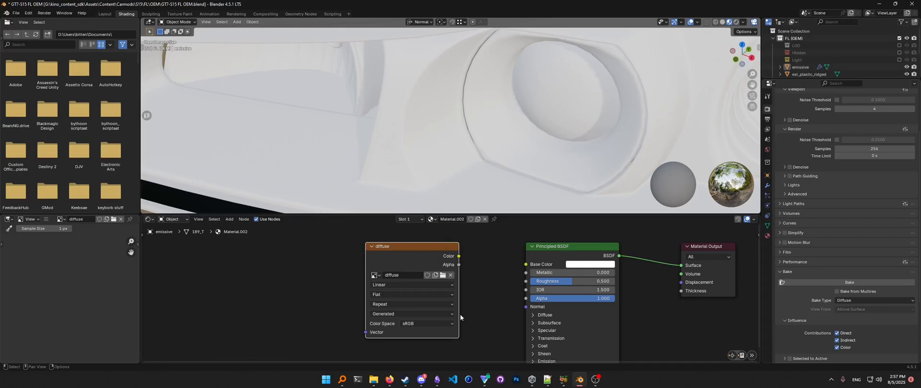
left_click(104, 13)
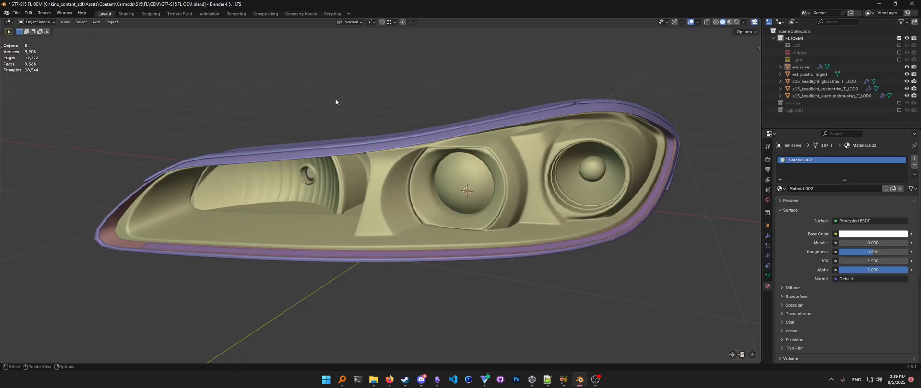
left_click(266, 13)
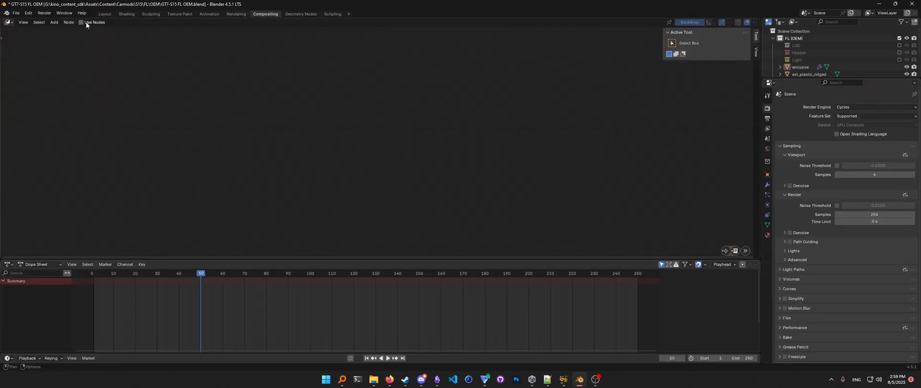
Enable compositor nodes and route the 'diffuse' image through a Denoise node to Composite
left_click(81, 21)
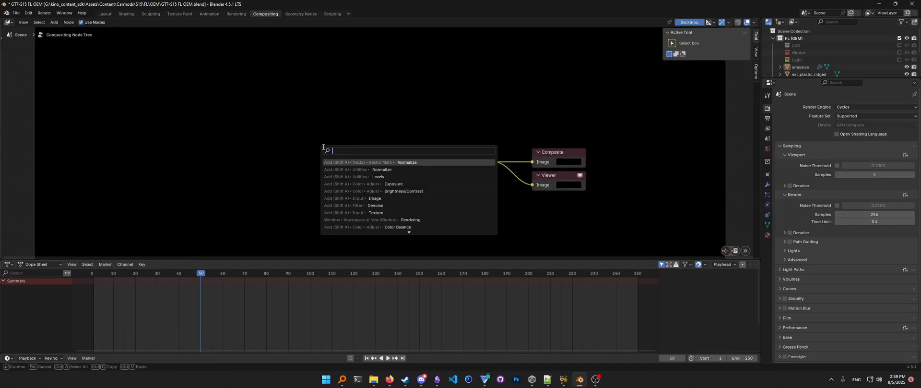
left_click(375, 199)
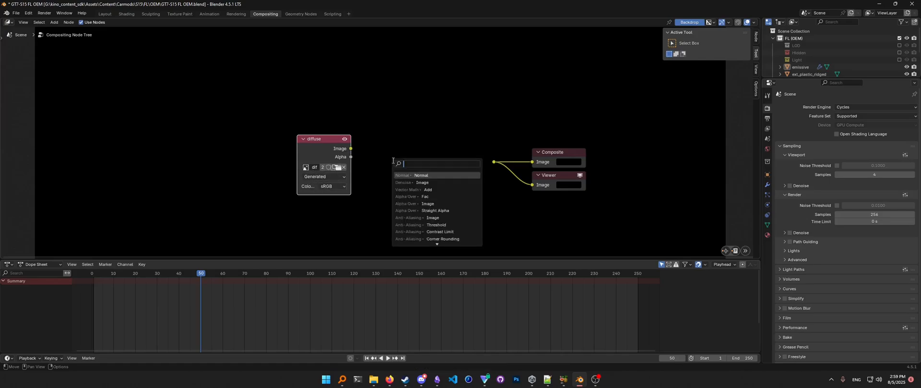
type("denois")
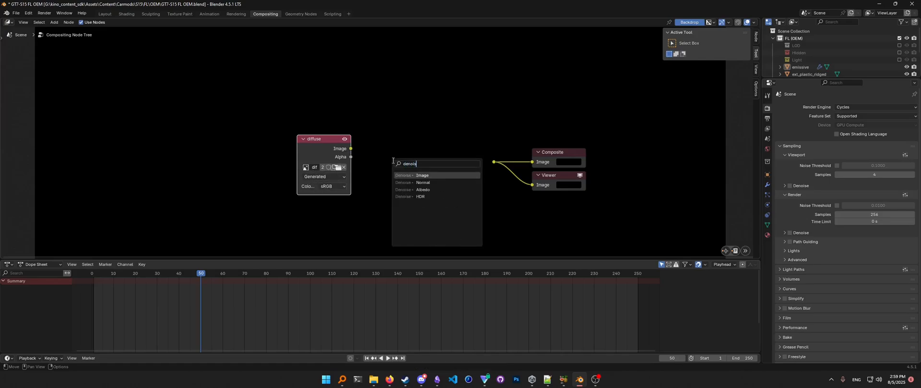
left_click(422, 176)
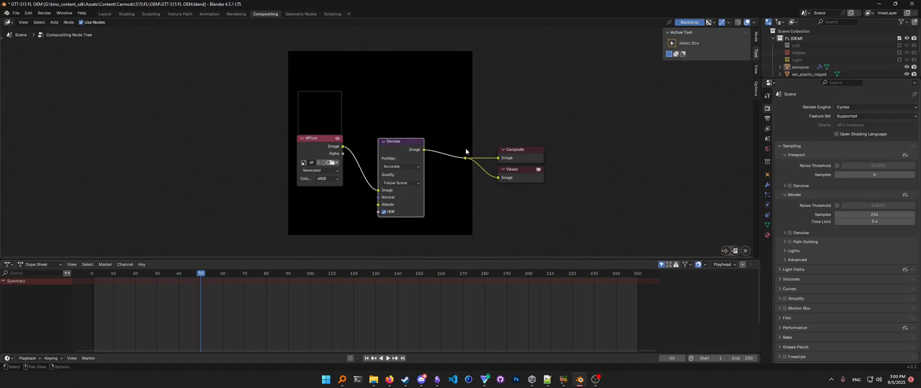
left_click(875, 107)
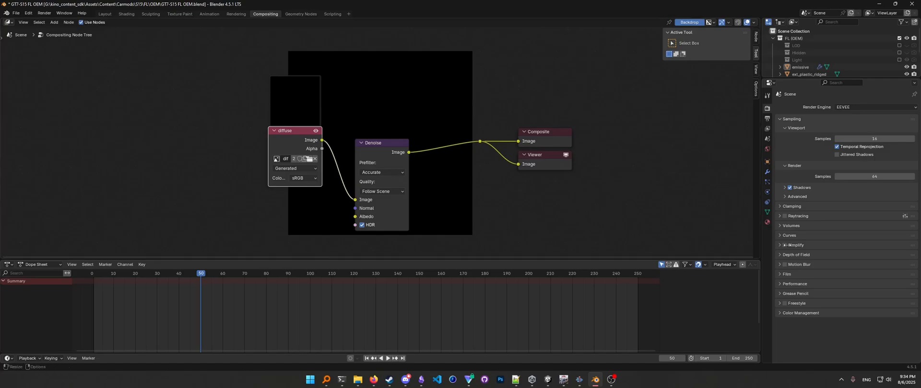
Switch the render engine to Cycles with GPU Compute as the device
left_click(105, 13)
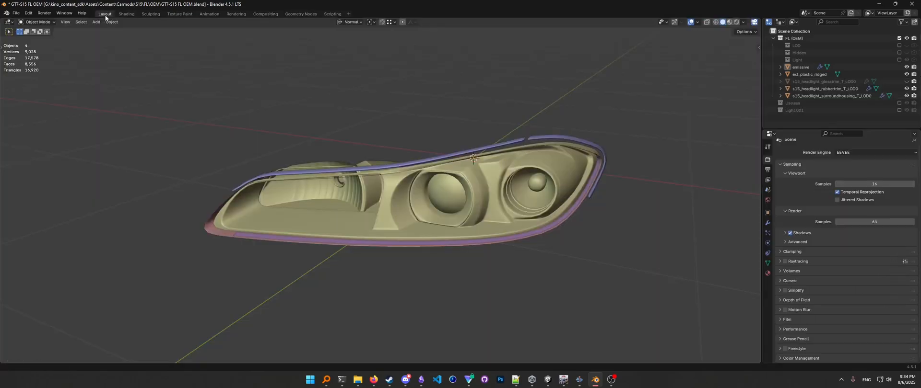
left_click(874, 152)
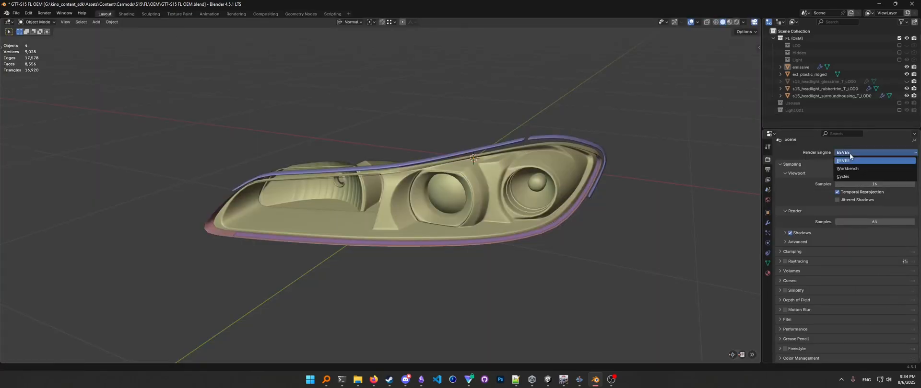
left_click(843, 176)
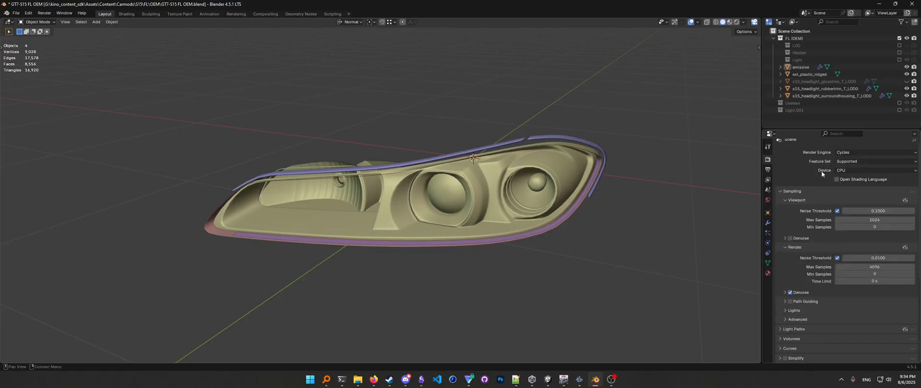
left_click(874, 170)
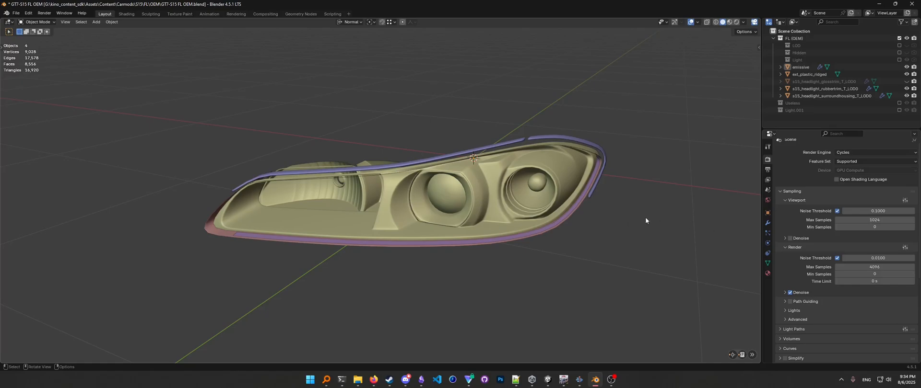
Turn off viewport and render noise thresholds and set very low sample counts
left_click_drag(646, 220, 533, 149)
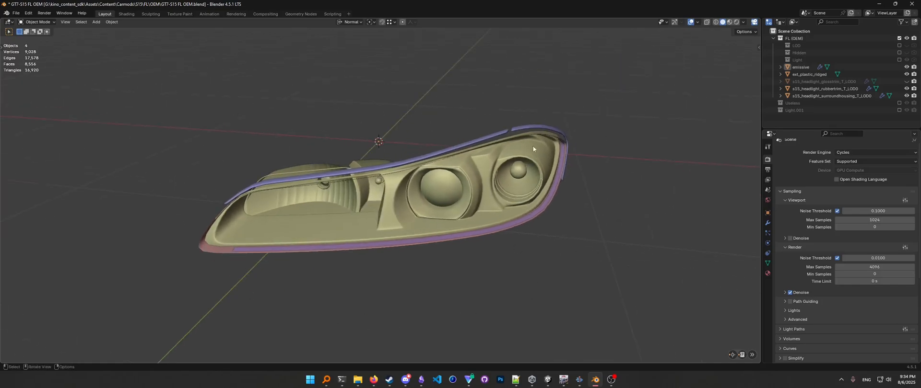
left_click(837, 210)
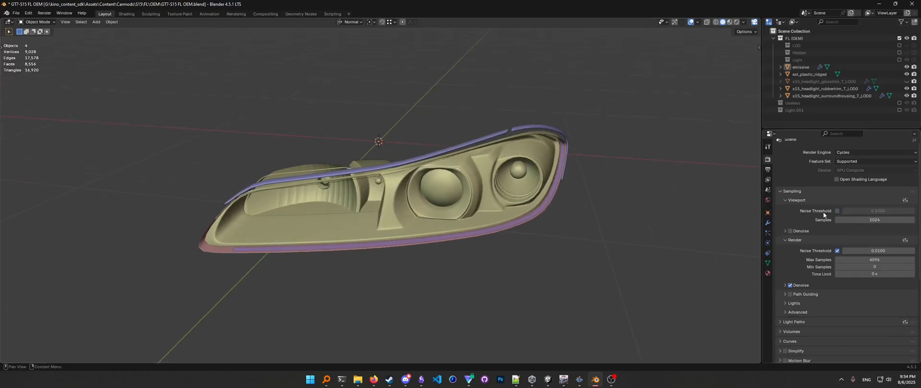
double_click(874, 220)
type("4")
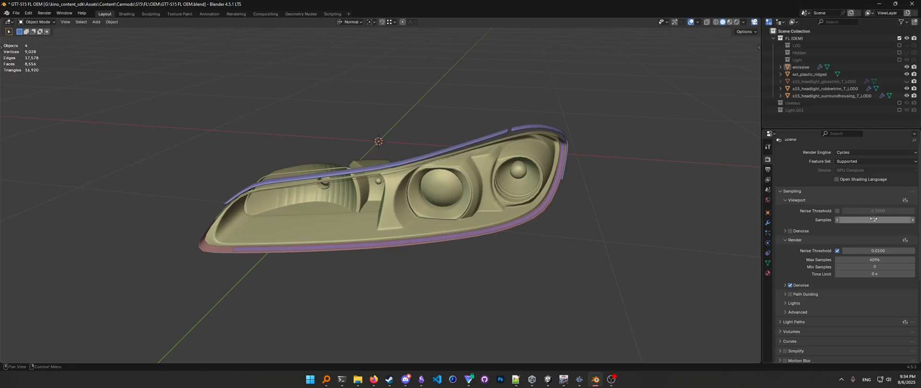
scroll("down", 3)
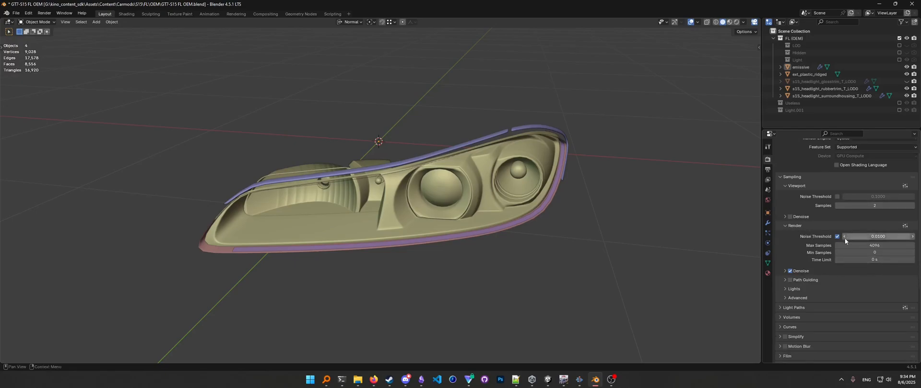
left_click(837, 237)
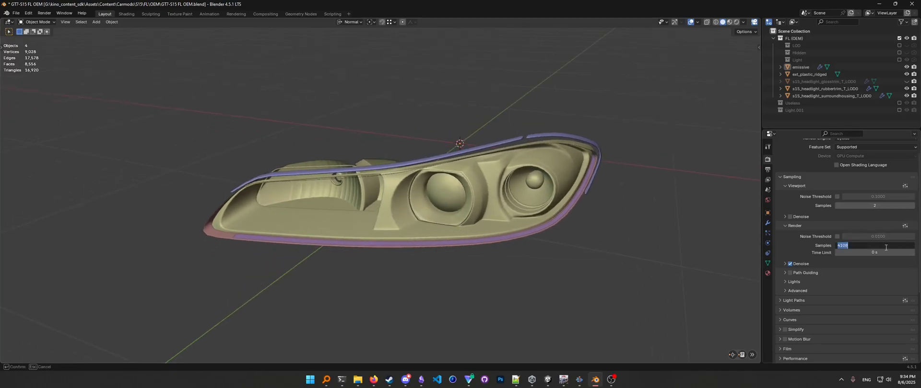
type("3")
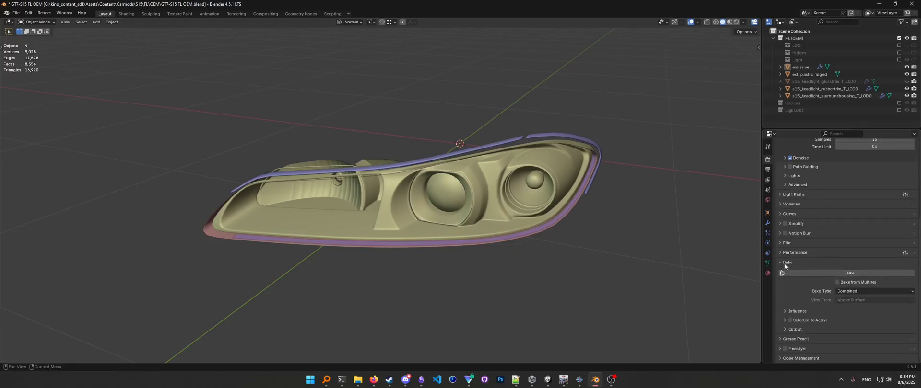
Set the bake type to Diffuse and the view transform to Standard
left_click(874, 291)
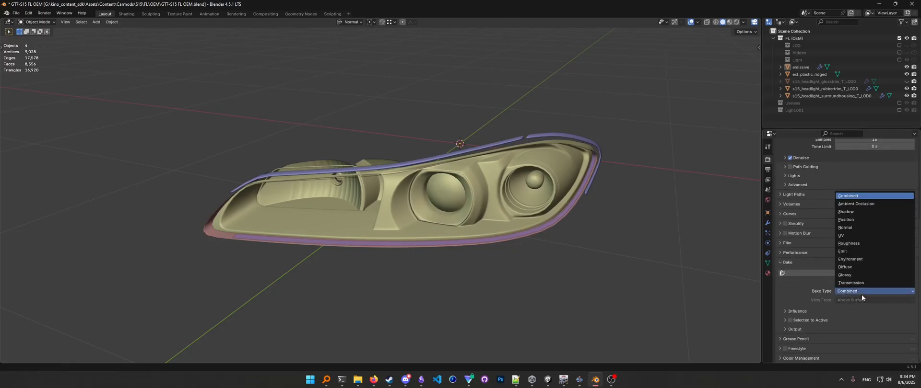
mouse_move(846, 268)
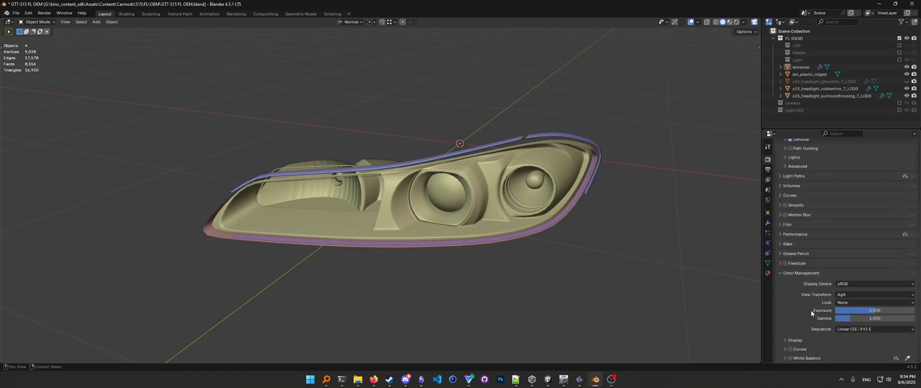
left_click(873, 295)
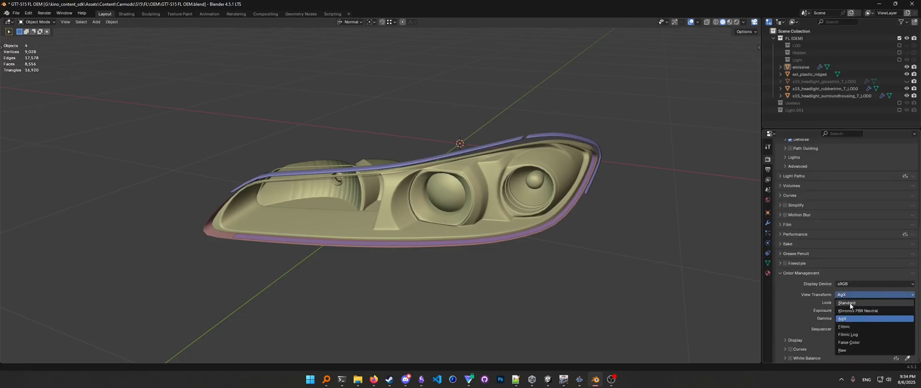
left_click(846, 304)
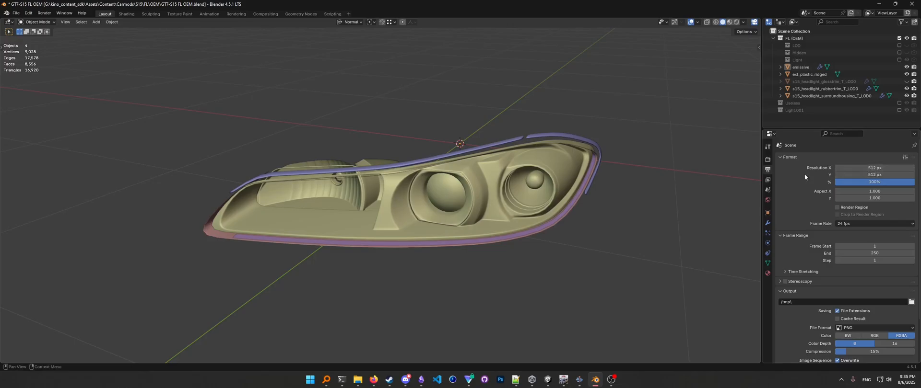
mouse_move(767, 189)
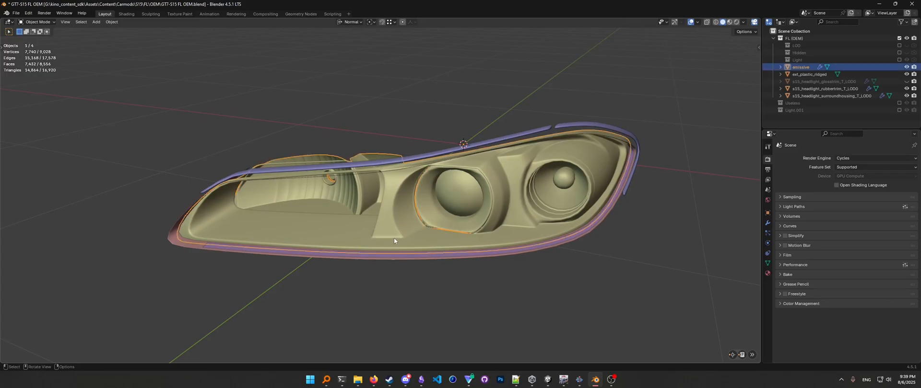
Bake the diffuse texture for the emissive part and close the render result window
left_click(787, 274)
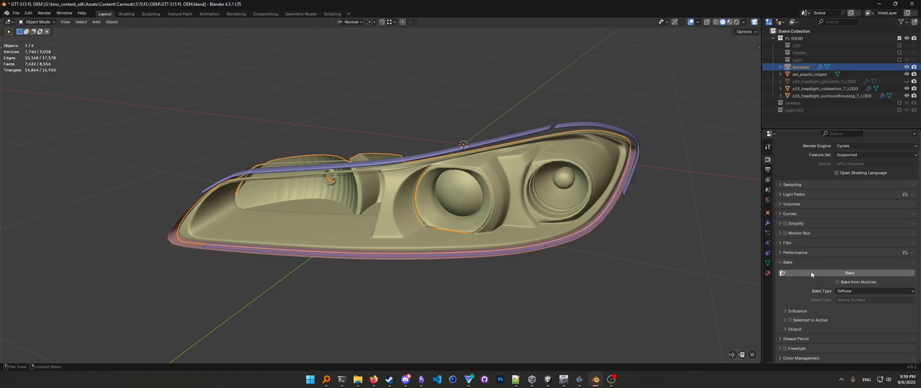
left_click(850, 273)
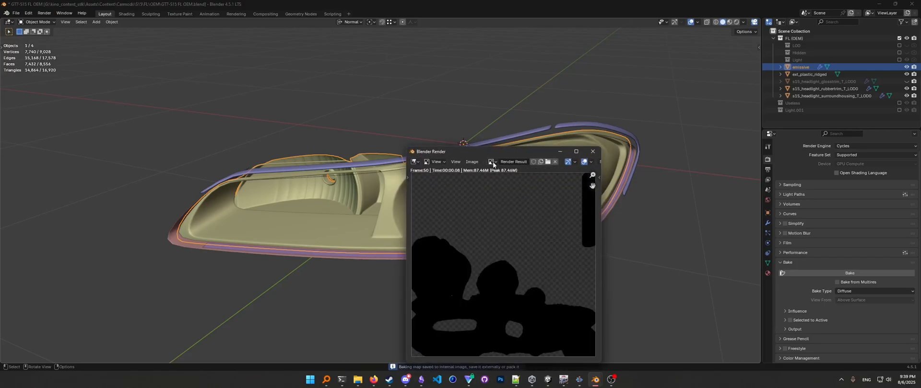
left_click_drag(431, 152, 398, 82)
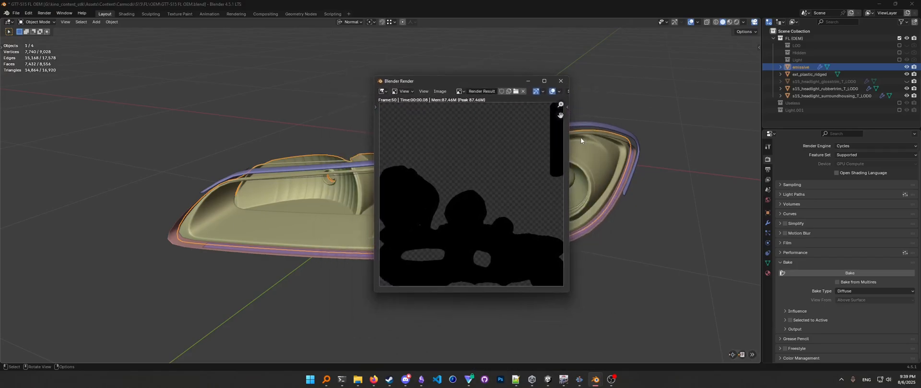
mouse_move(384, 211)
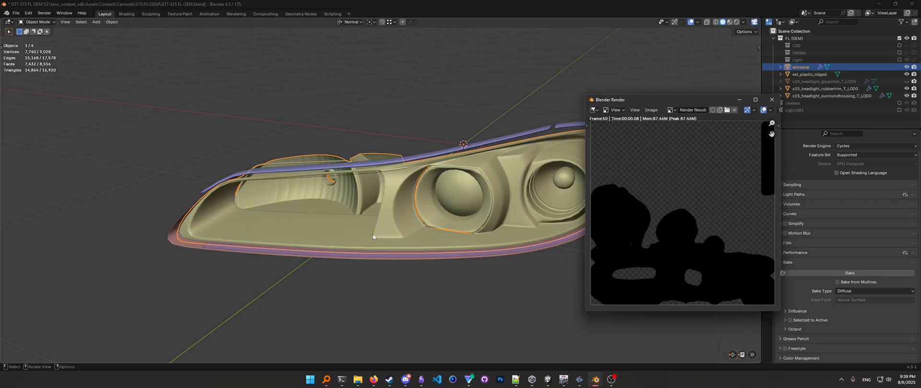
left_click(770, 100)
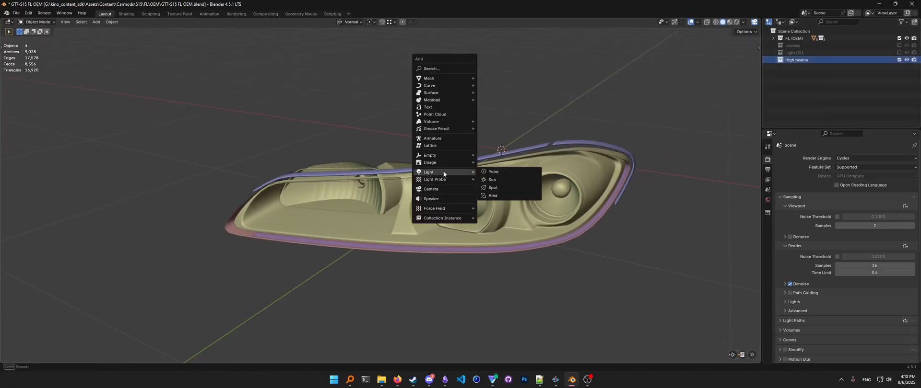
Add a point light inside the high-beam reflector and show its light settings
left_click(493, 171)
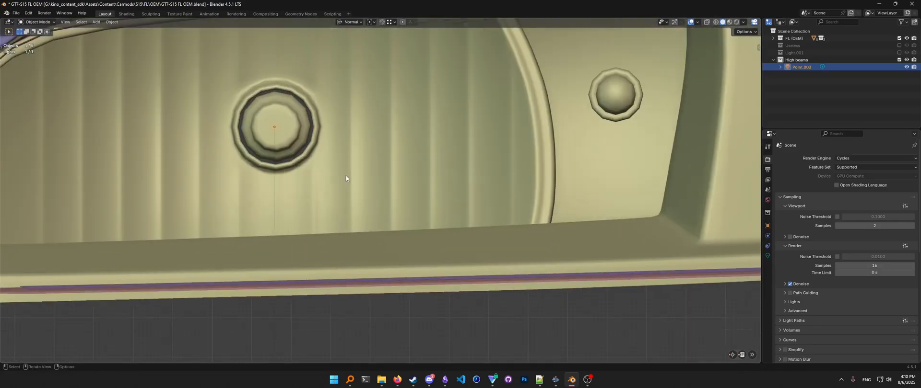
left_click_drag(346, 178, 411, 172)
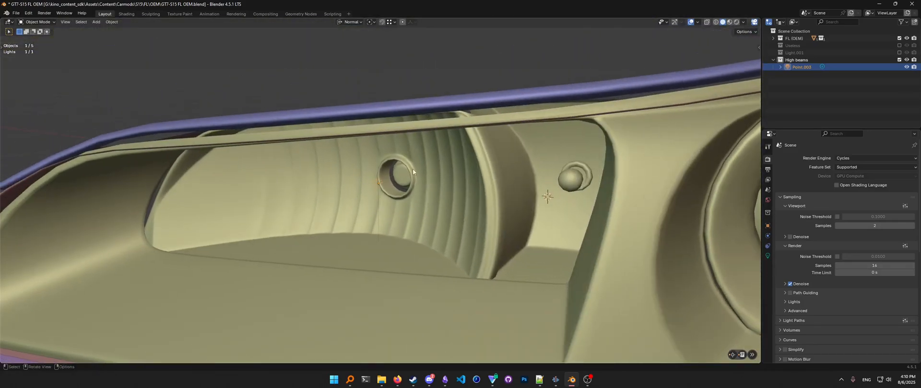
left_click_drag(413, 172, 443, 232)
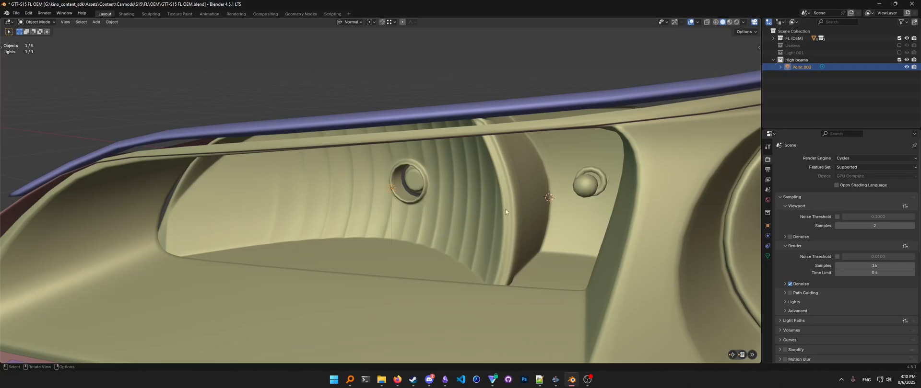
mouse_move(385, 191)
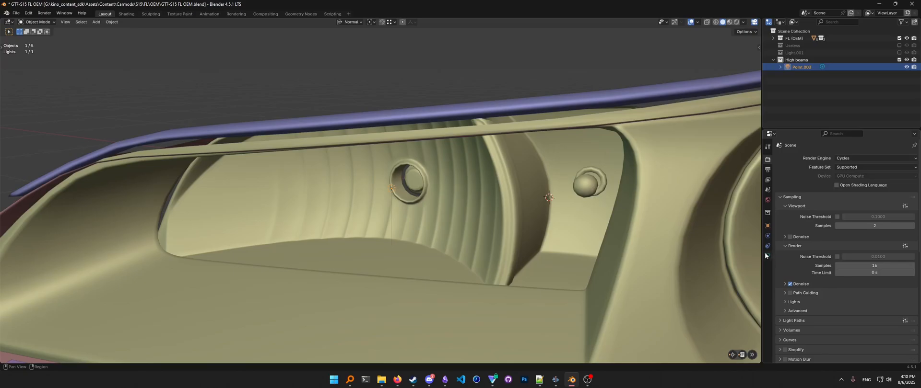
left_click(767, 255)
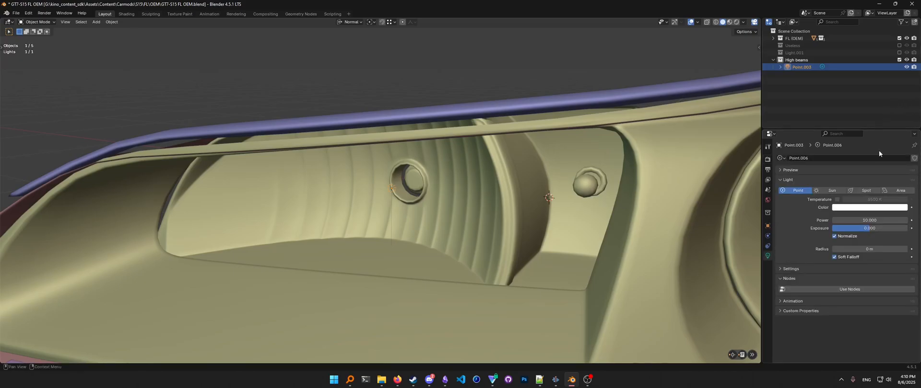
mouse_move(839, 241)
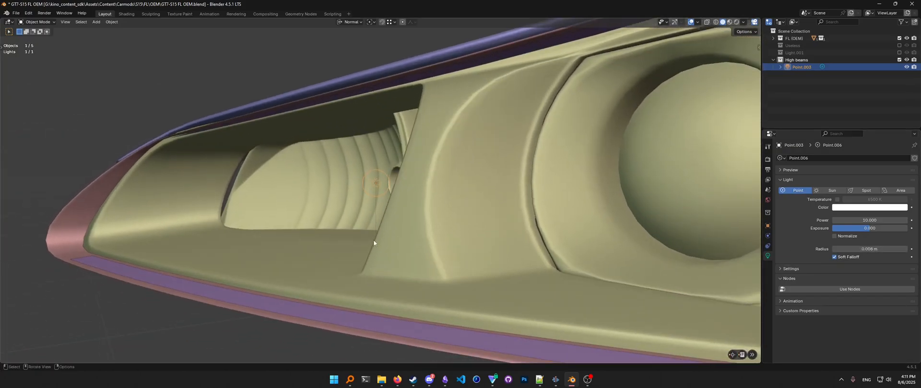
Preview the reflector in rendered shading and set the light's power to 30 W
left_click_drag(373, 244, 425, 257)
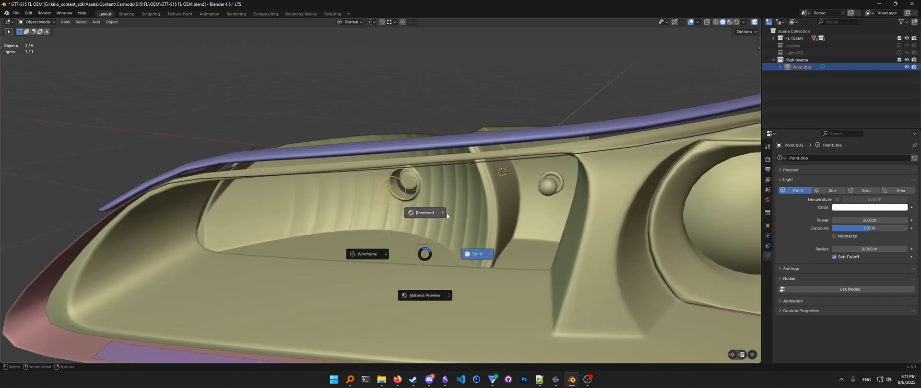
left_click(423, 213)
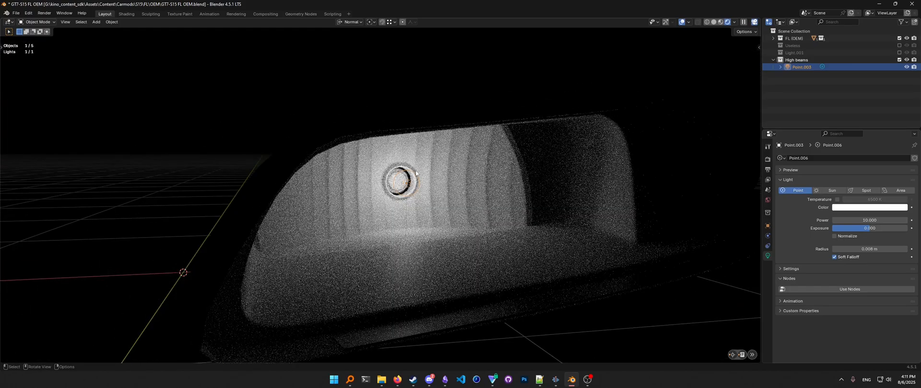
double_click(869, 220)
type("30.000")
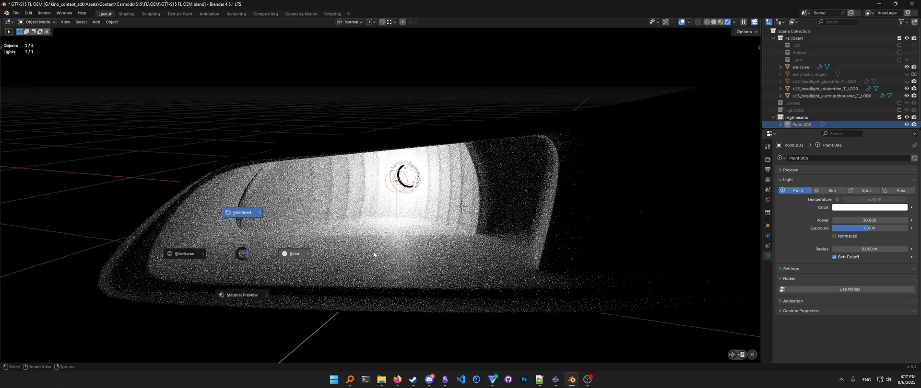
Switch the viewport to solid shading and bake the high-beam light onto the emissive headlight texture
left_click(292, 254)
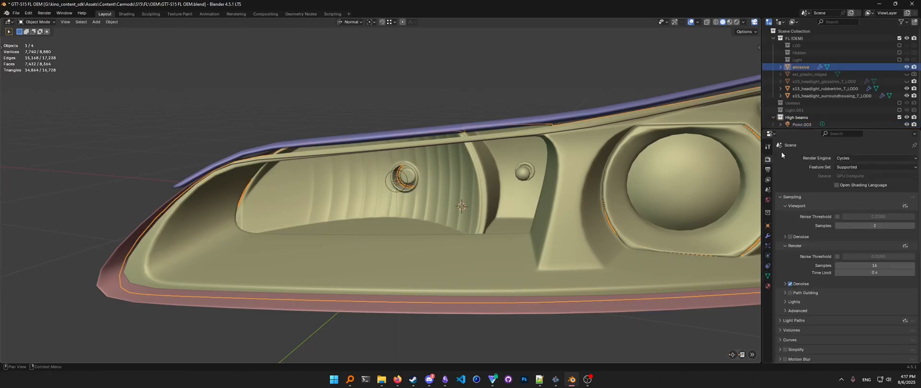
scroll("down", 3)
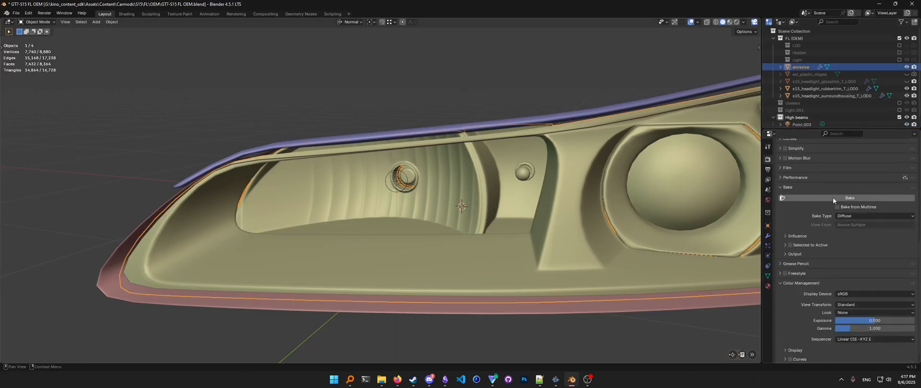
left_click(849, 198)
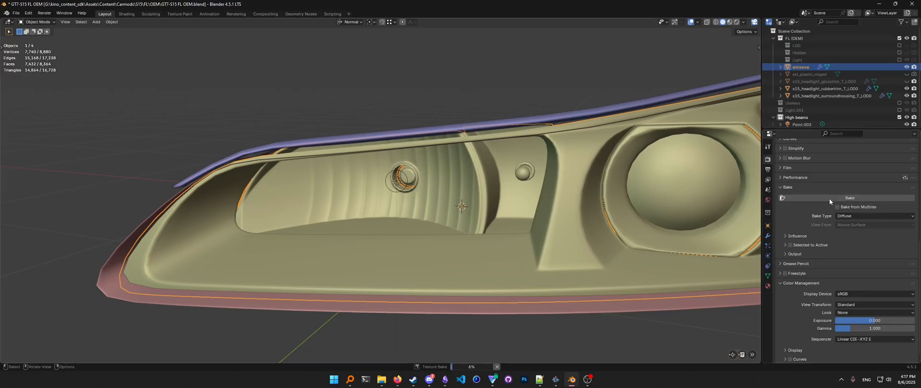
left_click(849, 198)
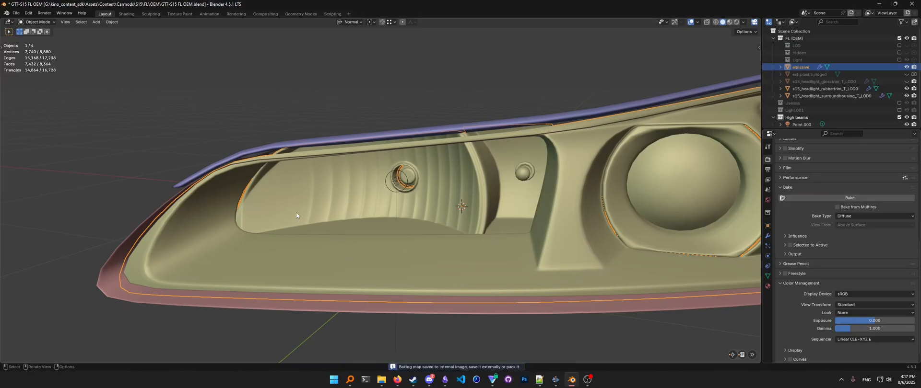
left_click(849, 198)
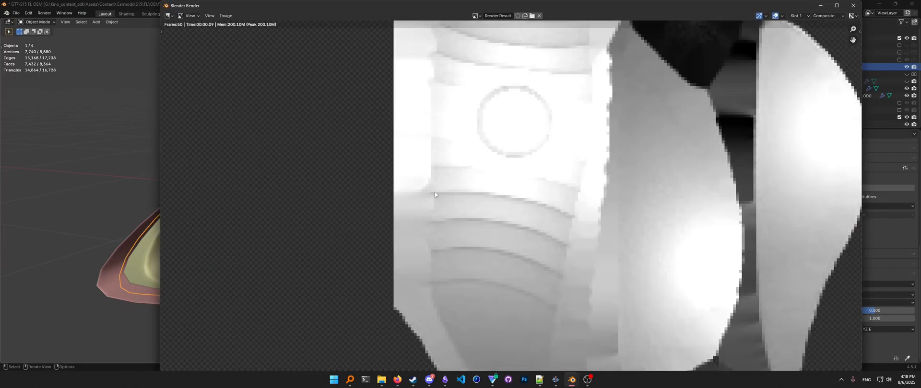
Save the baked render image as Untitled.png in PNG format
left_click(226, 16)
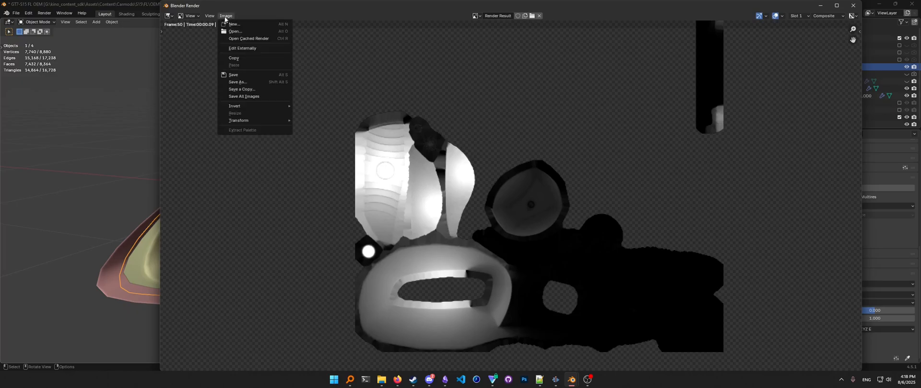
left_click(238, 82)
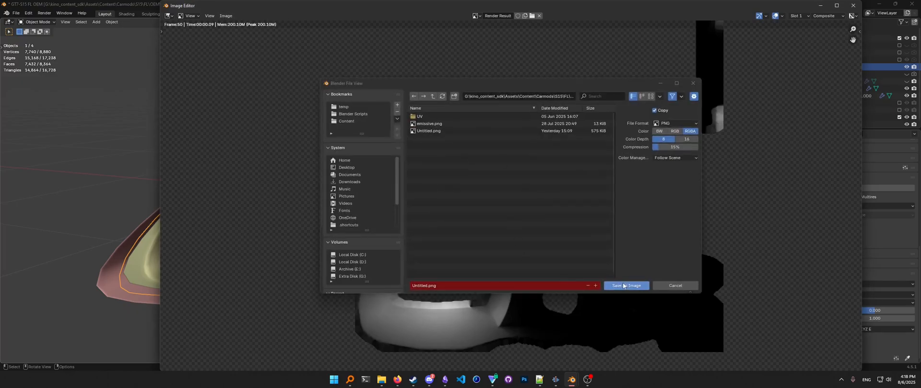
left_click(625, 286)
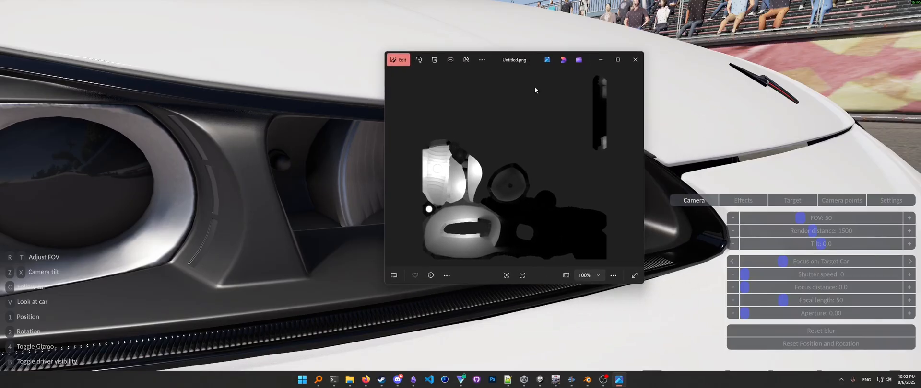
Close the Untitled.png photo viewer to reveal the headlight close-up in photo mode
left_click(634, 60)
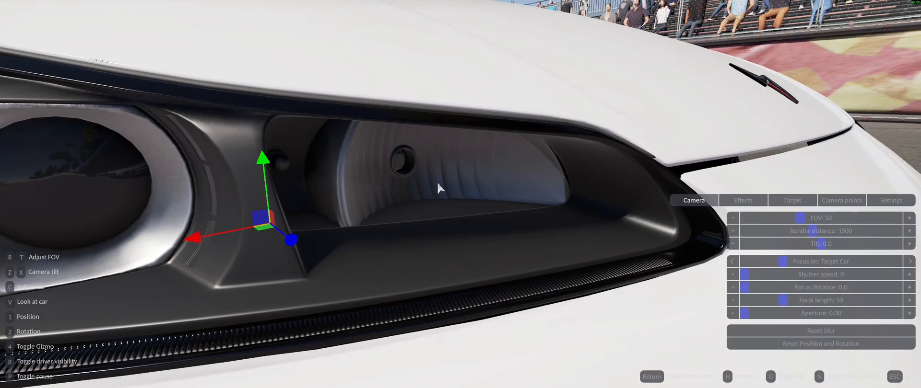
mouse_move(613, 187)
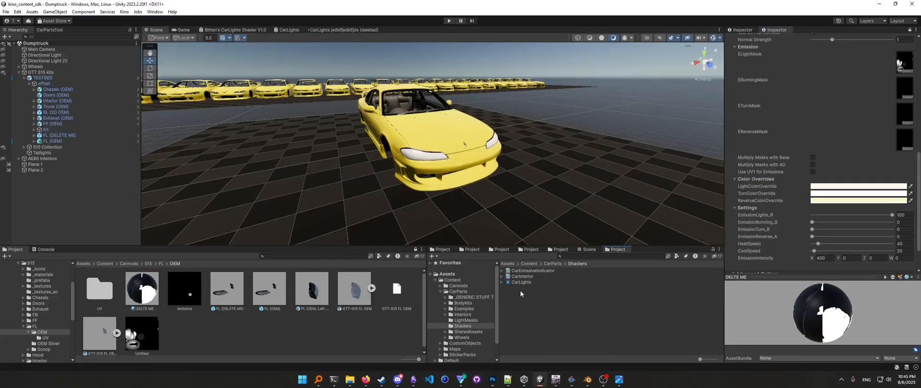
mouse_move(542, 292)
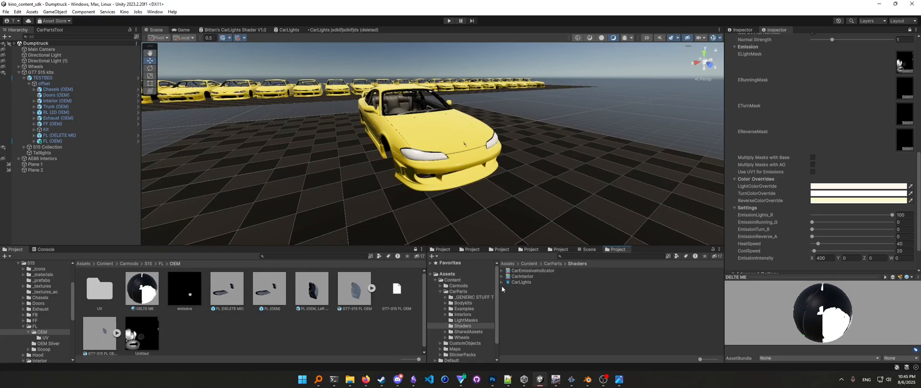
Duplicate the CarLights shader graph in Shaders and open the copy in its own tab
left_click(521, 283)
type("CarLights dsjfklsdjfklsdjfk")
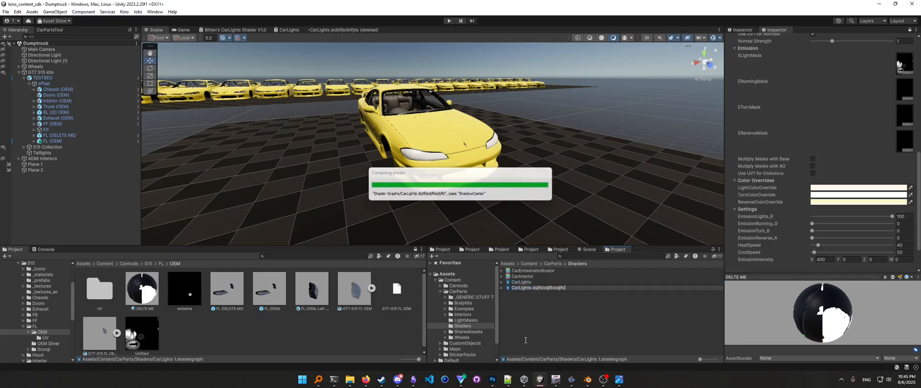
double_click(536, 288)
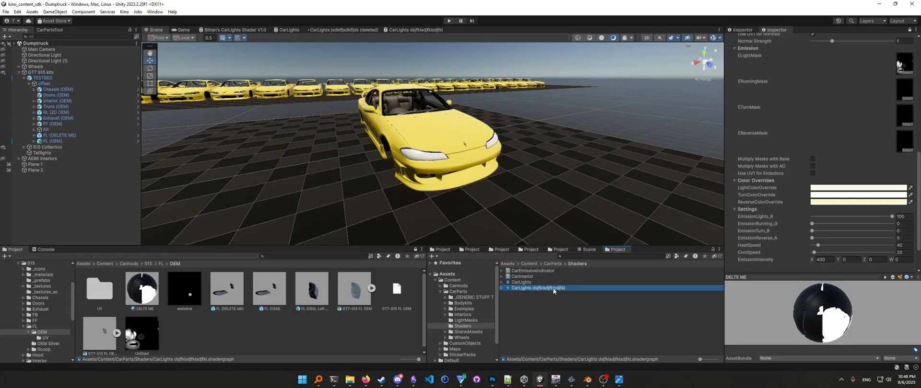
left_click(398, 380)
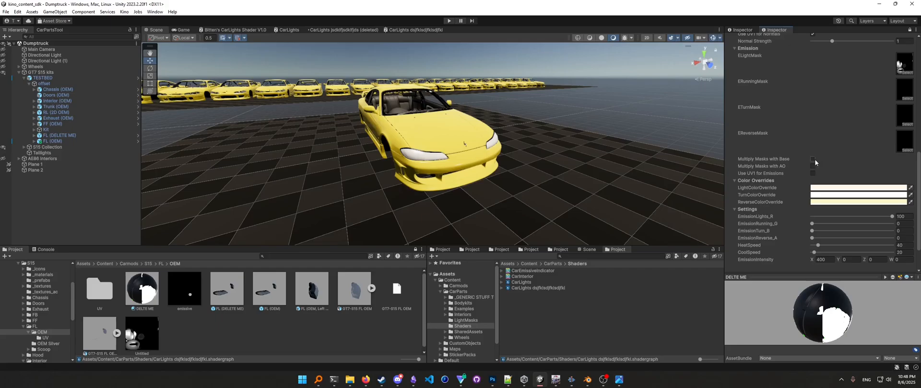
mouse_move(767, 176)
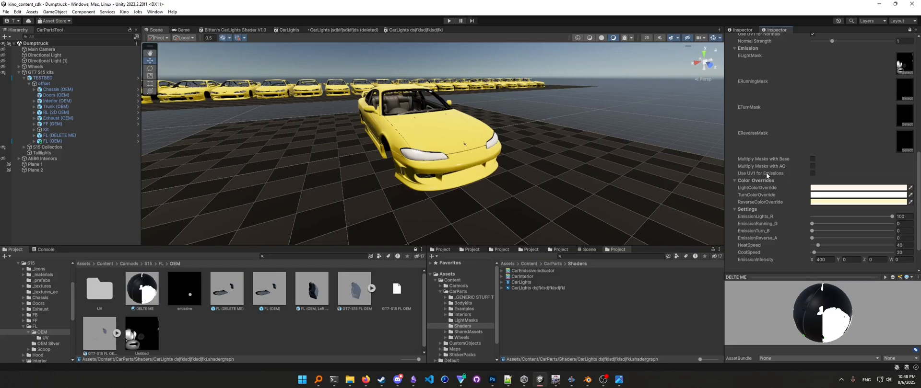